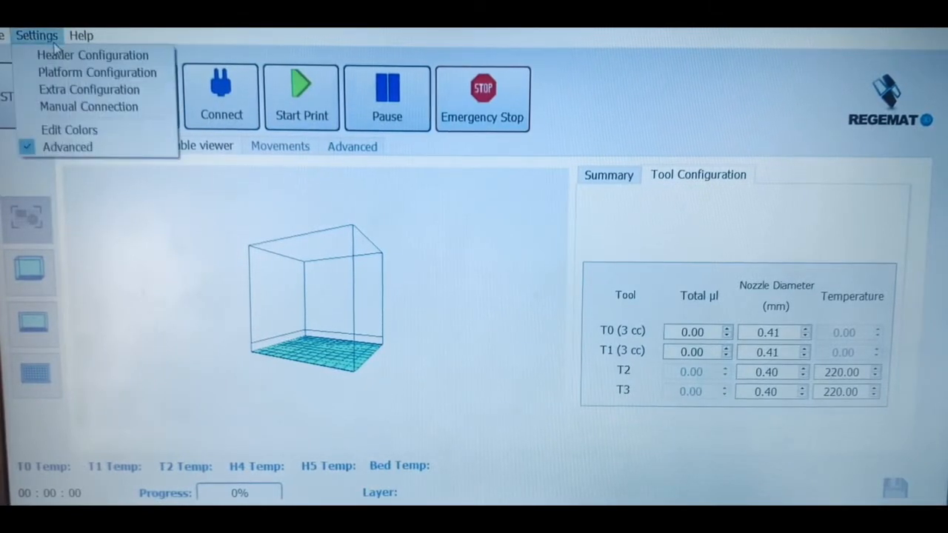
Try UV Lamp for tool T1 in head configuration, then close without saving.
{"action": "left_click", "coordinate": [92, 55]}
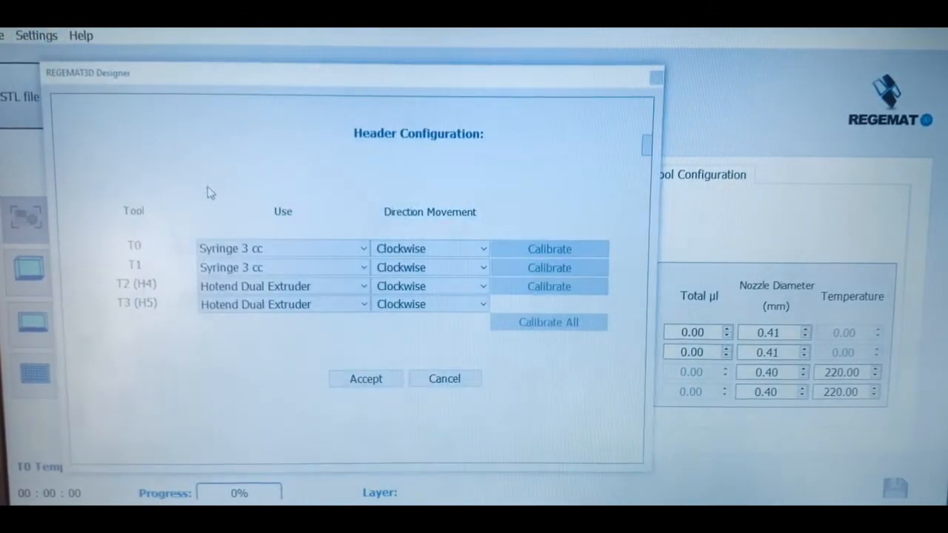
{"action": "mouse_move", "coordinate": [557, 257]}
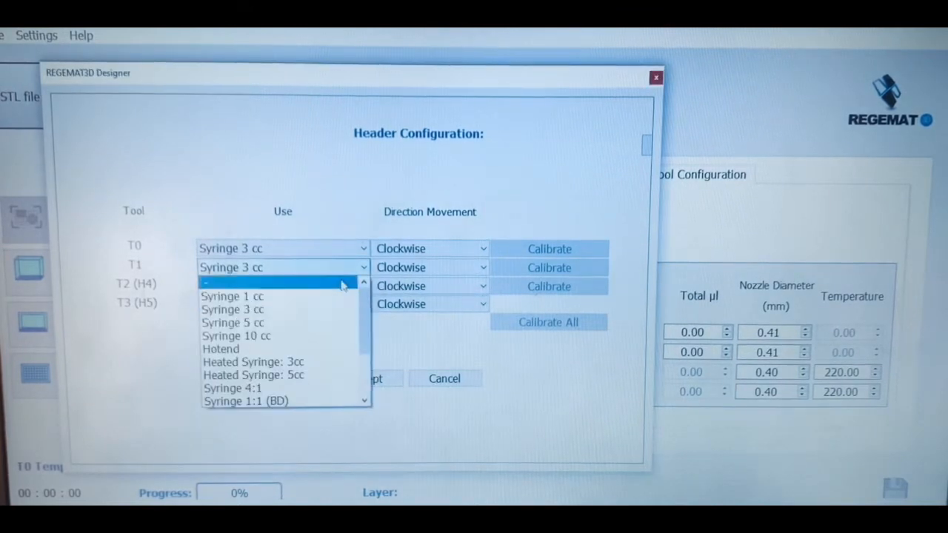
{"action": "scroll", "scroll_direction": "down", "scroll_amount": 3}
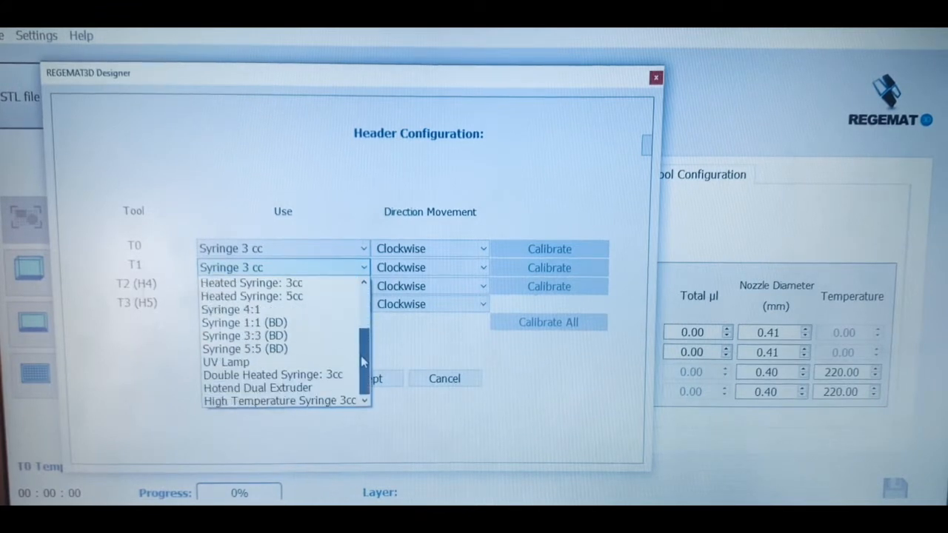
{"action": "left_click", "coordinate": [226, 362]}
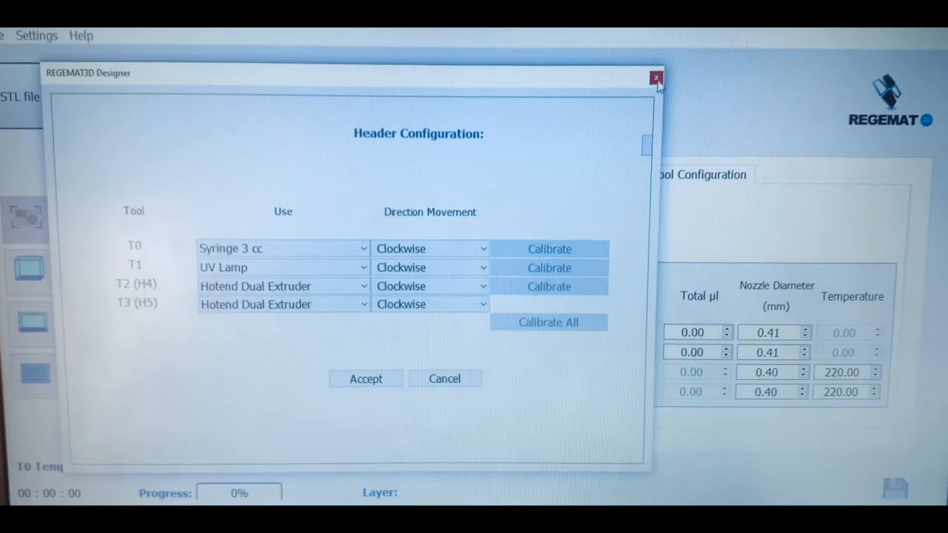
{"action": "left_click", "coordinate": [656, 77]}
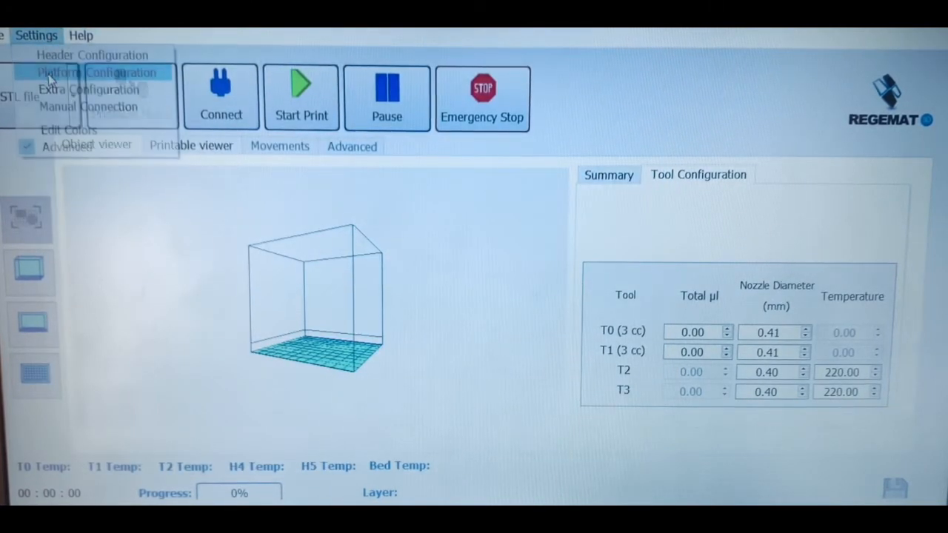
Set the platform to a Petri dish with 60.00 mm diameter.
{"action": "left_click", "coordinate": [92, 72]}
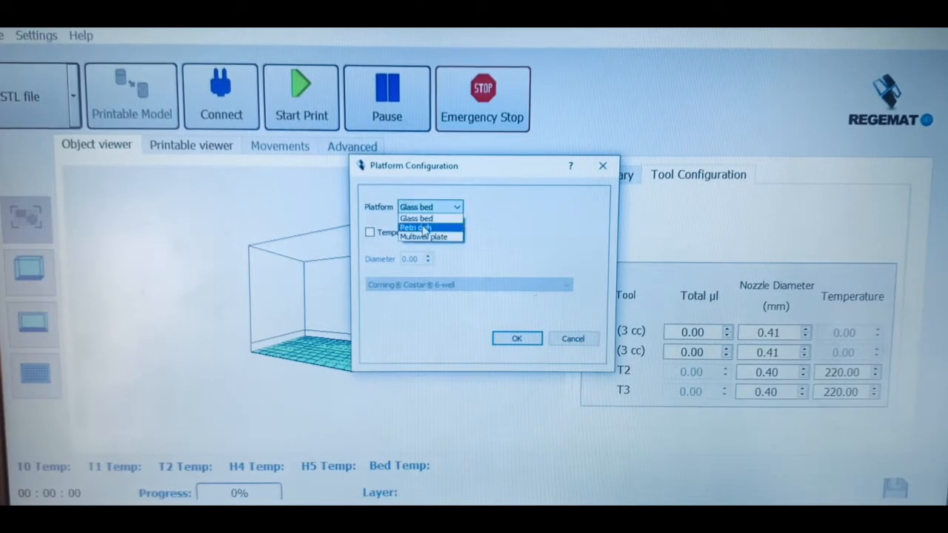
{"action": "left_click", "coordinate": [417, 227]}
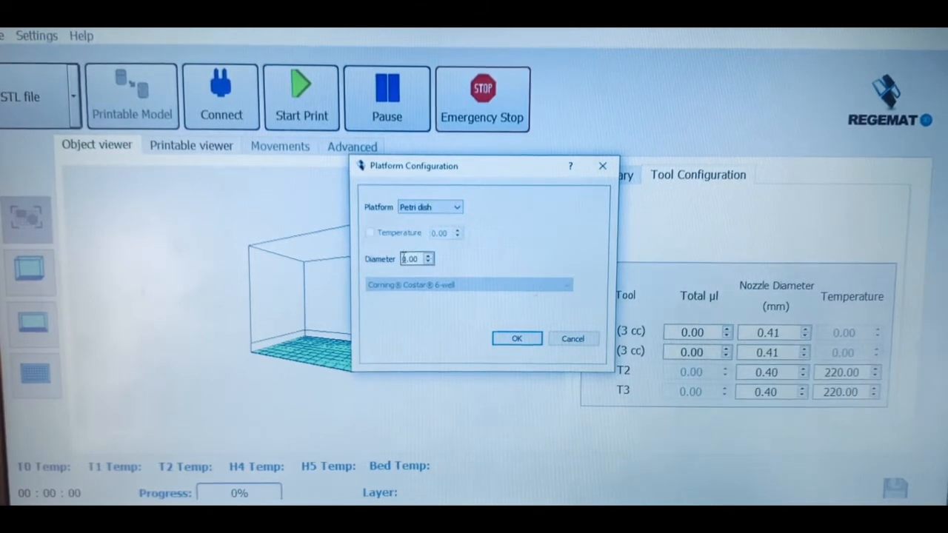
{"action": "type", "text": "60.00"}
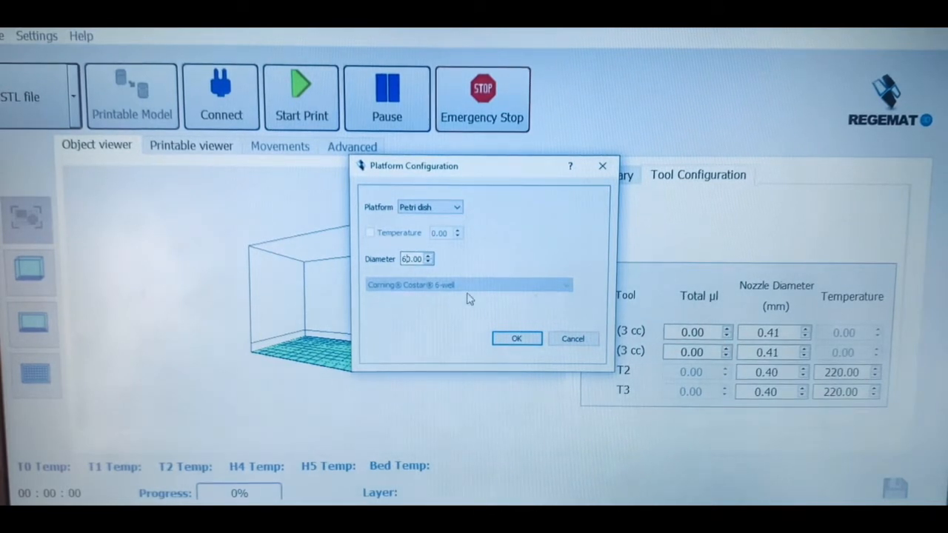
{"action": "left_click", "coordinate": [516, 338]}
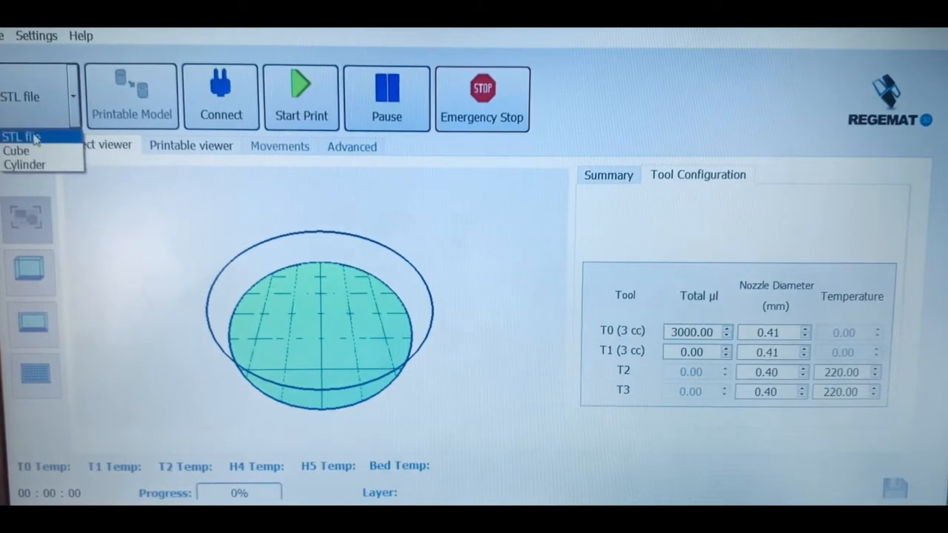
{"action": "left_click", "coordinate": [20, 137]}
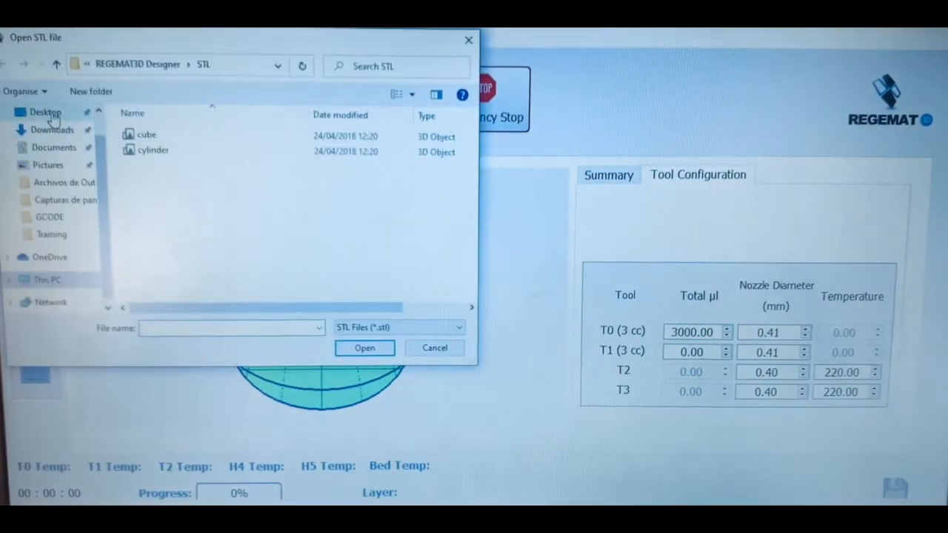
{"action": "left_click", "coordinate": [45, 112]}
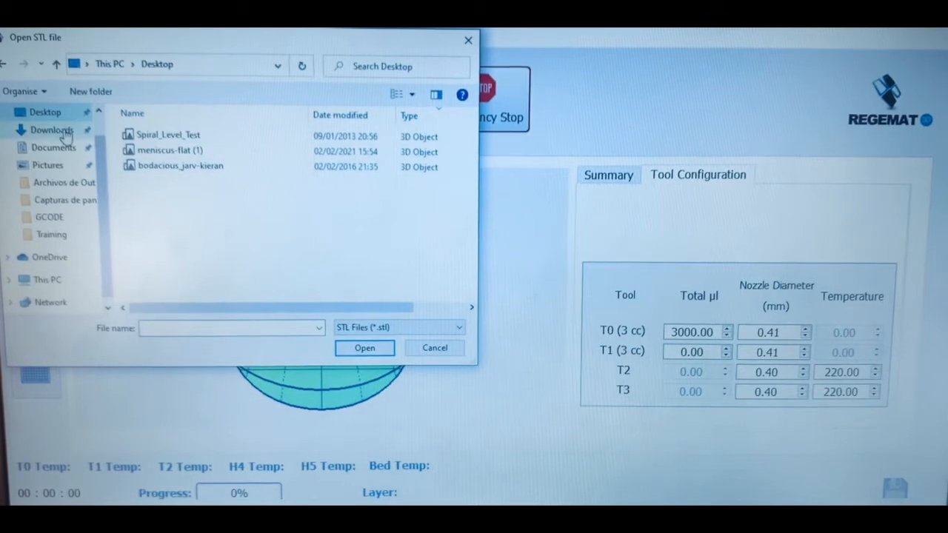
{"action": "left_click", "coordinate": [52, 129]}
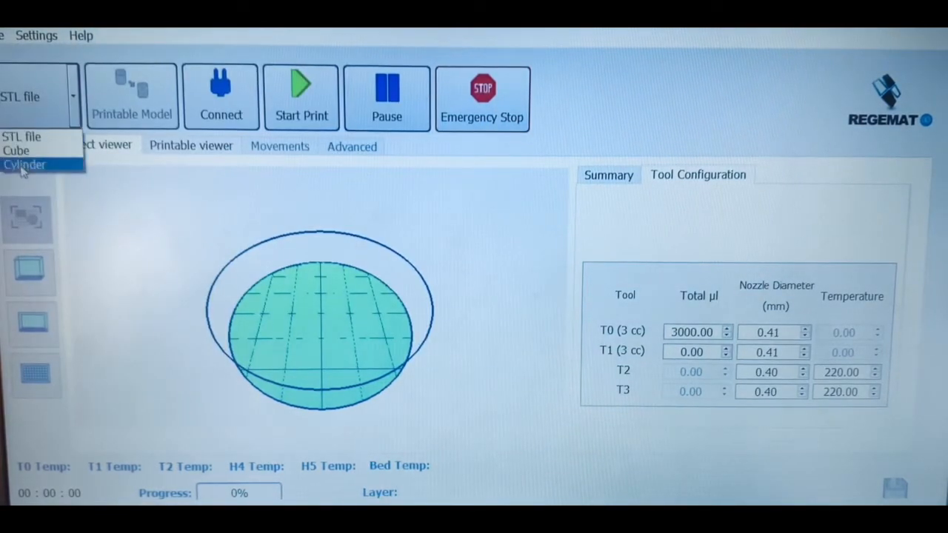
Place a cylinder on the dish and open its Configuration (10 mm high, 20 mm wide).
{"action": "left_click", "coordinate": [24, 164]}
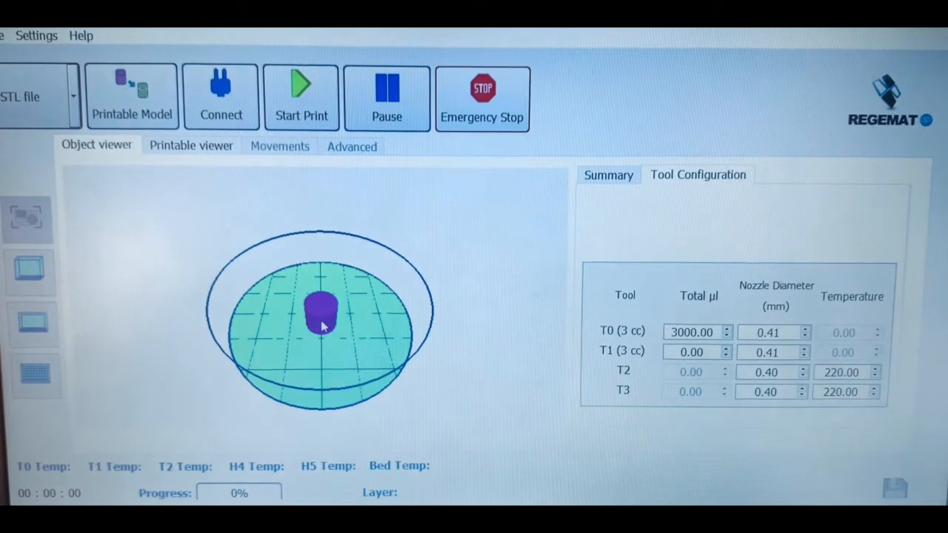
{"action": "right_click", "coordinate": [322, 326]}
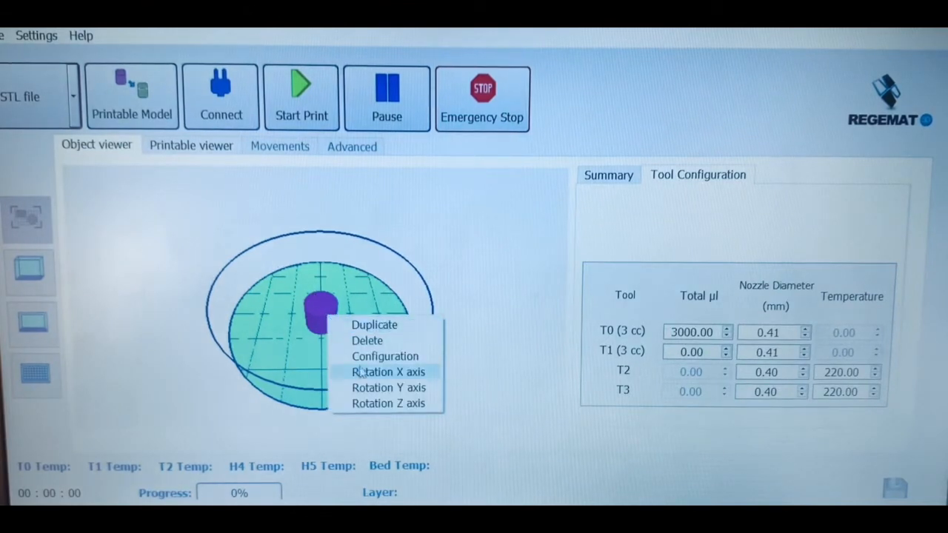
{"action": "left_click", "coordinate": [384, 357]}
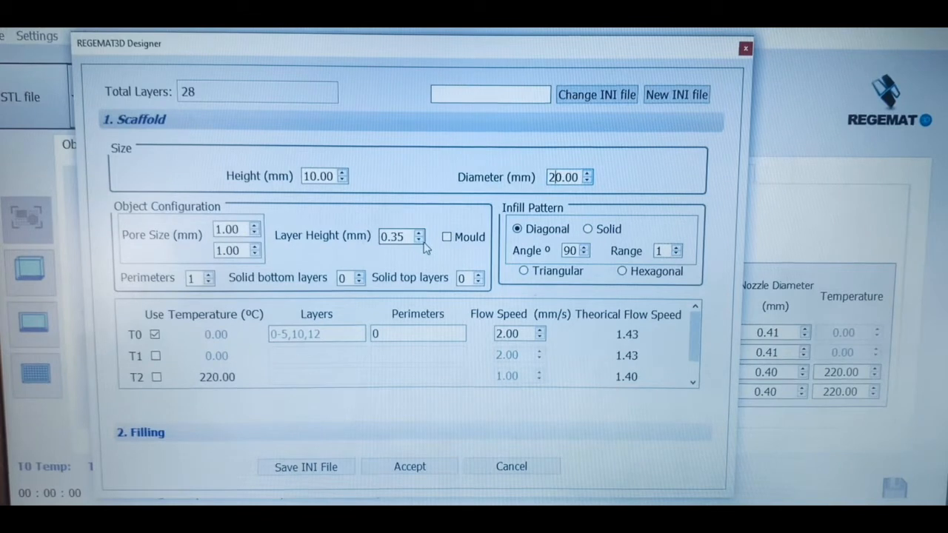
Make the scaffold 1 mm high with 0.25 mm layers and hexagonal infill, then edit pore size.
{"action": "left_click", "coordinate": [420, 241]}
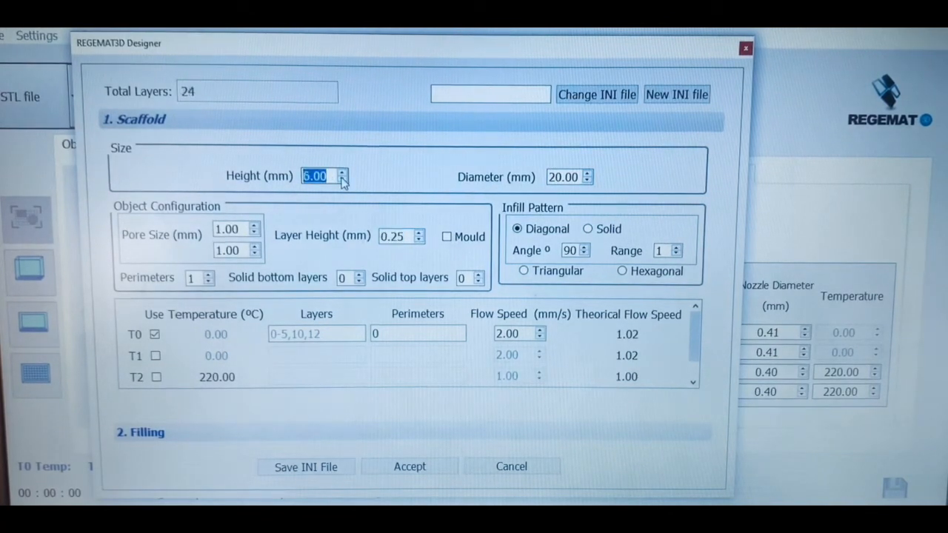
{"action": "left_click", "coordinate": [344, 181]}
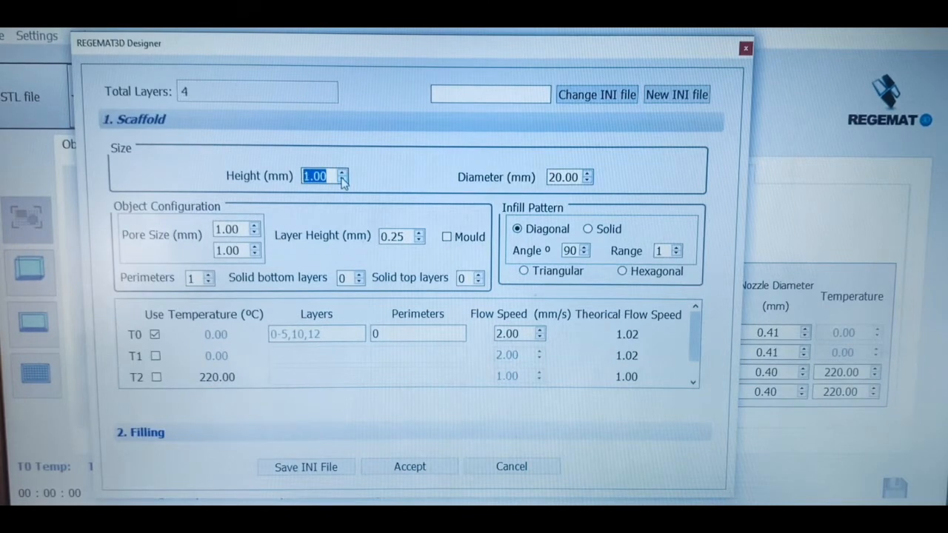
{"action": "mouse_move", "coordinate": [198, 132]}
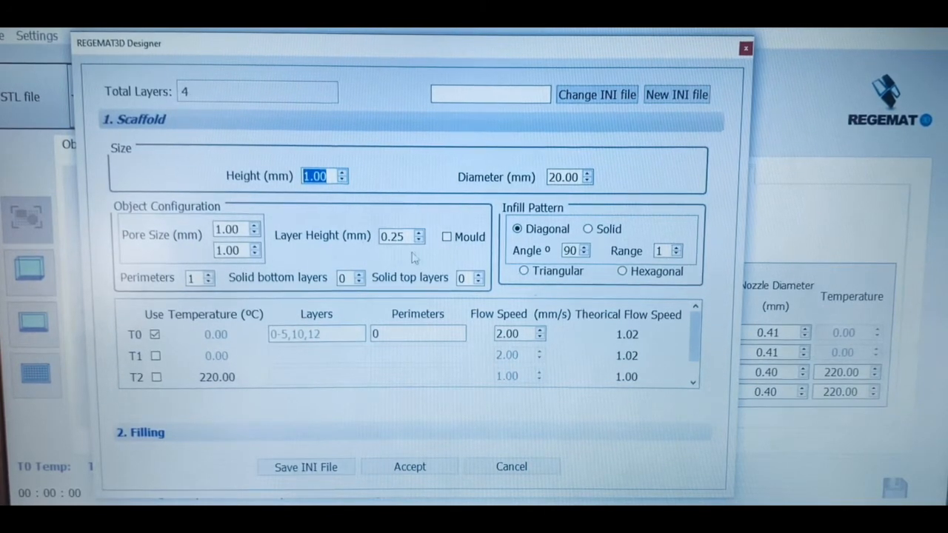
{"action": "mouse_move", "coordinate": [625, 274]}
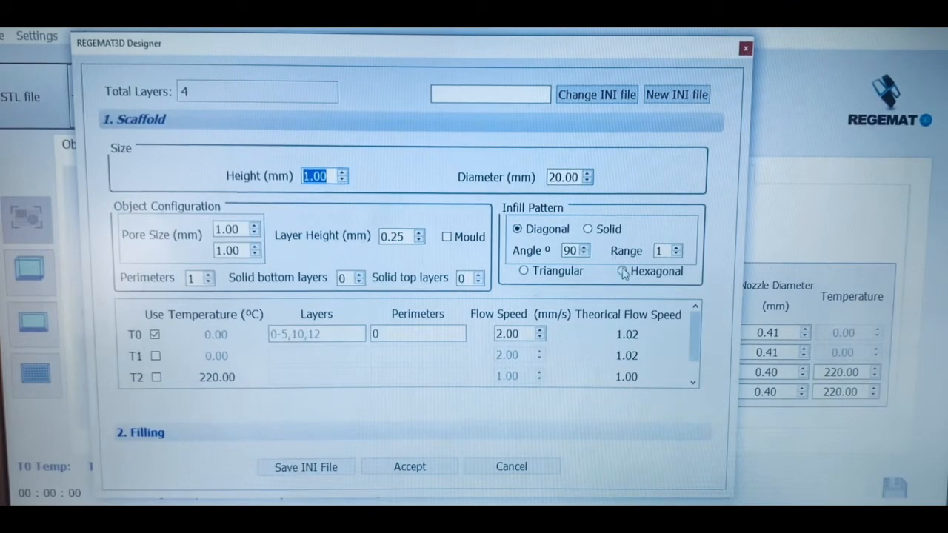
{"action": "left_click", "coordinate": [624, 272]}
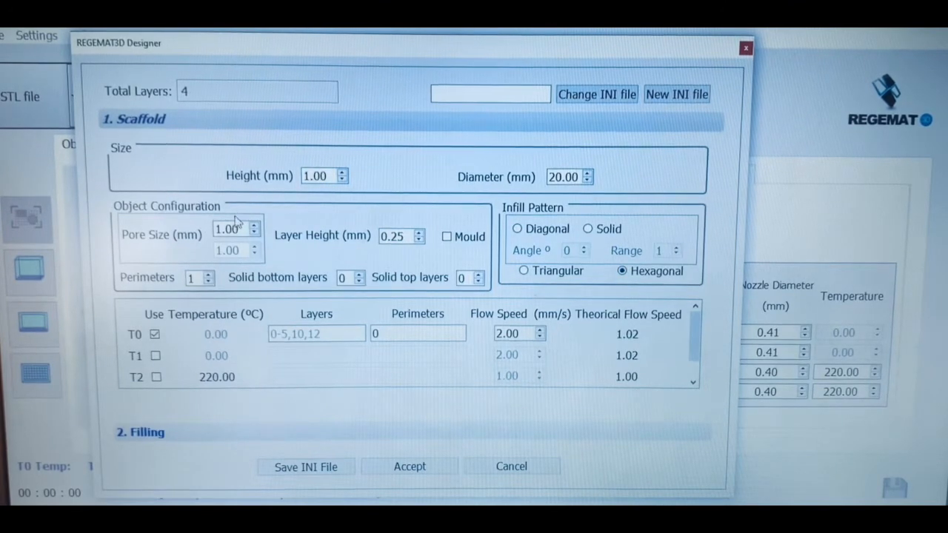
{"action": "left_click", "coordinate": [256, 223]}
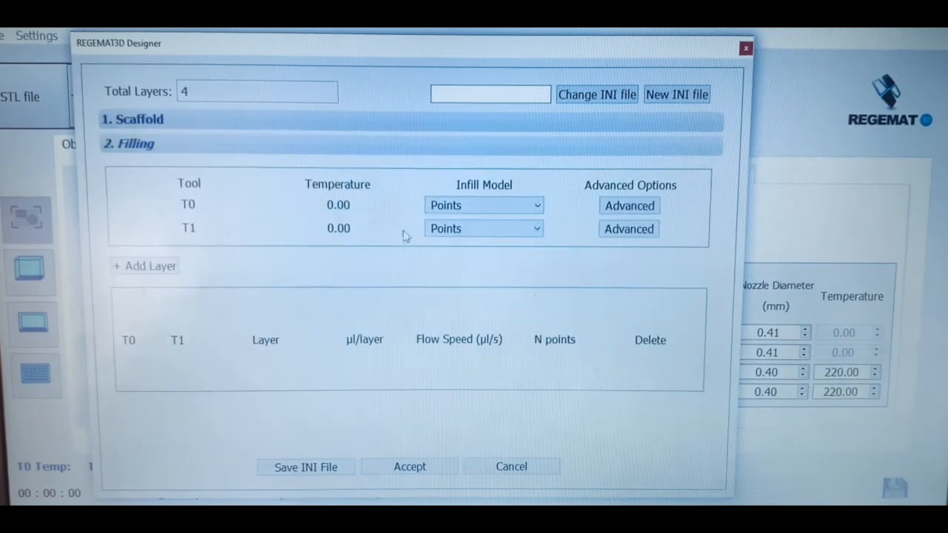
Set T1 infill to Select Points (Beta) and add a T1 layer-3 entry at 10 µl/layer.
{"action": "left_click", "coordinate": [484, 228]}
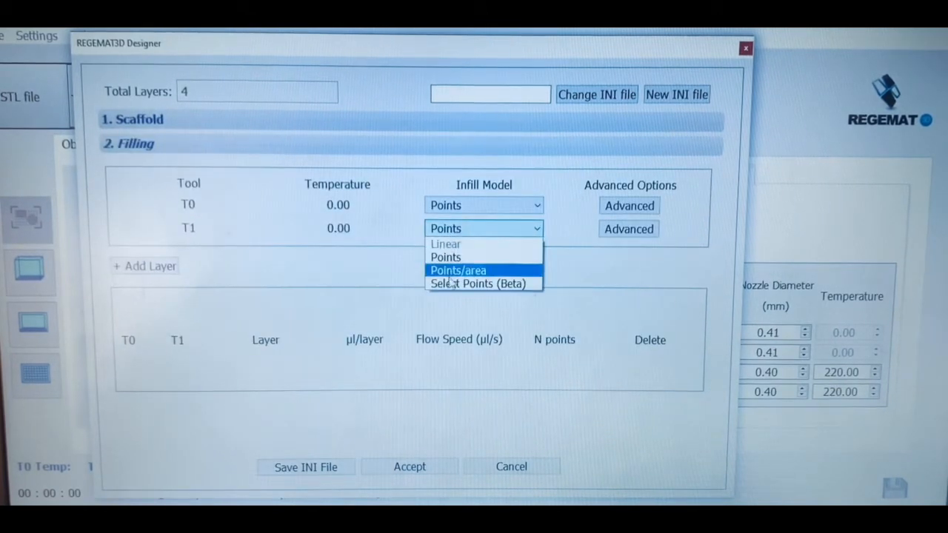
{"action": "left_click", "coordinate": [479, 284]}
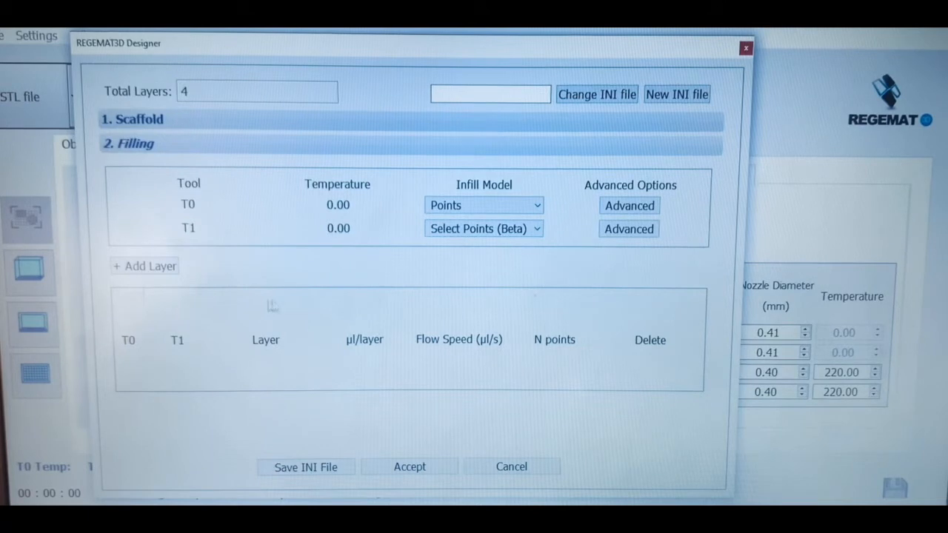
{"action": "left_click", "coordinate": [144, 266]}
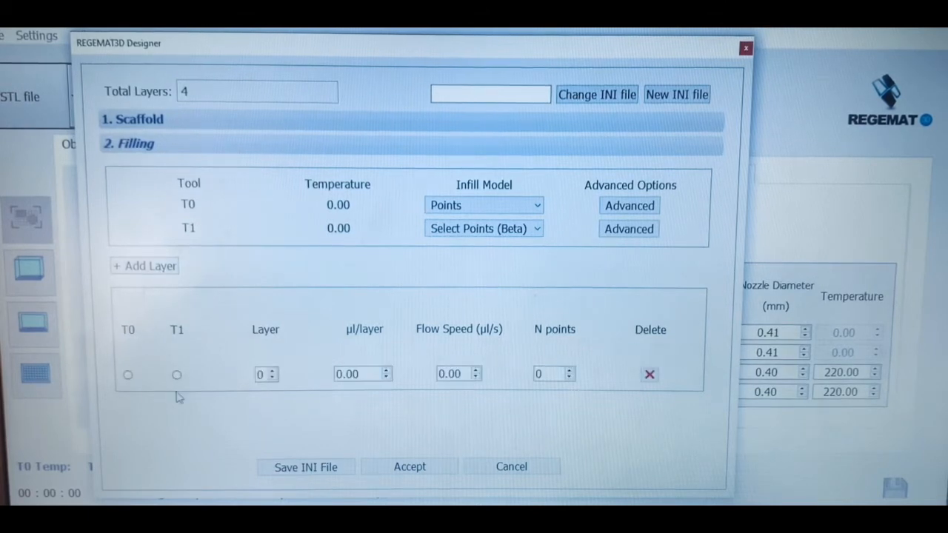
{"action": "left_click", "coordinate": [177, 375]}
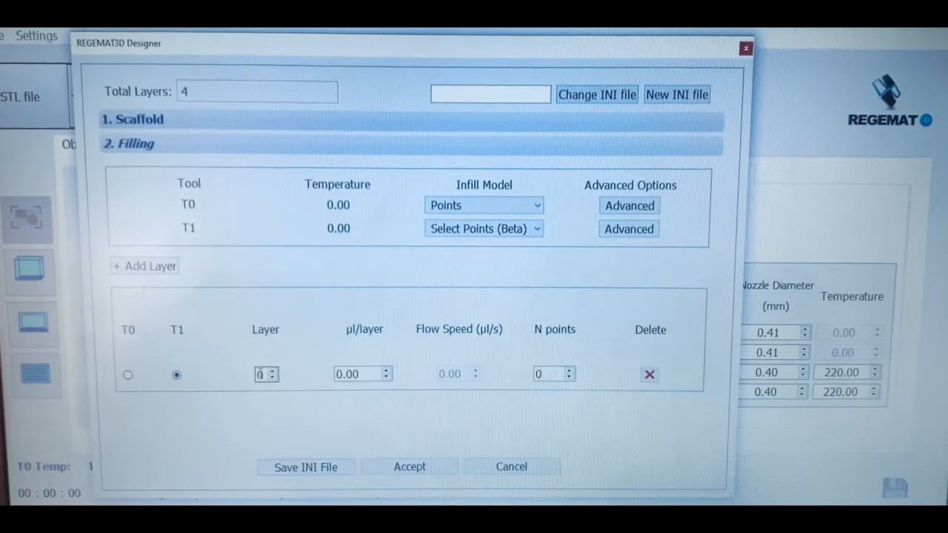
{"action": "triple_click", "coordinate": [261, 375]}
{"action": "type", "text": "3"}
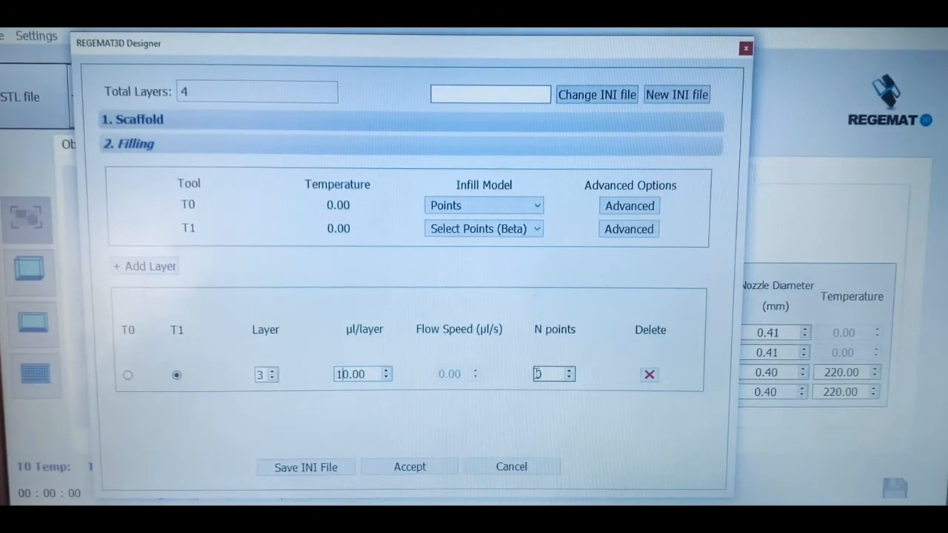
{"action": "type", "text": "10,12"}
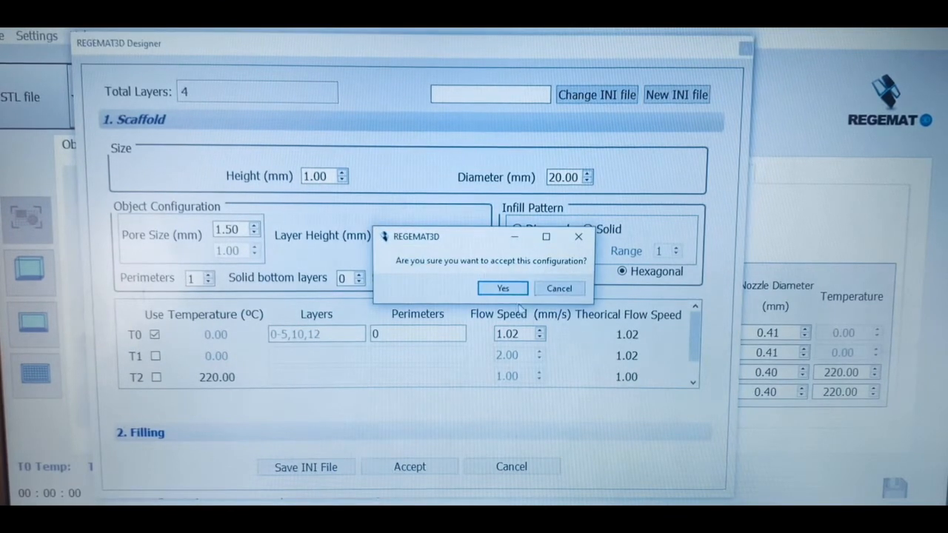
Answer Yes to accept the scaffold configuration.
{"action": "left_click", "coordinate": [502, 288]}
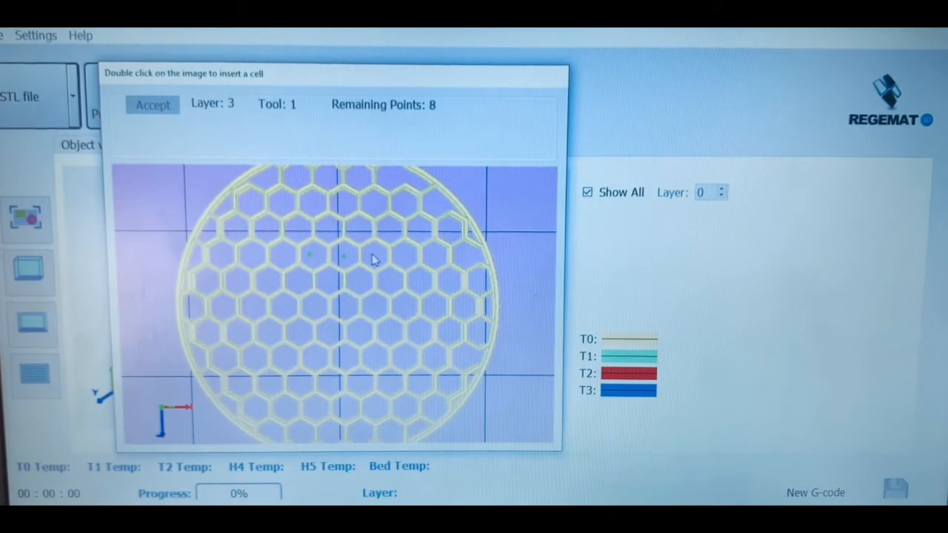
Place all 8 layer-3 fill points in central pores, accept, and uncheck Show All.
{"action": "double_click", "coordinate": [374, 254]}
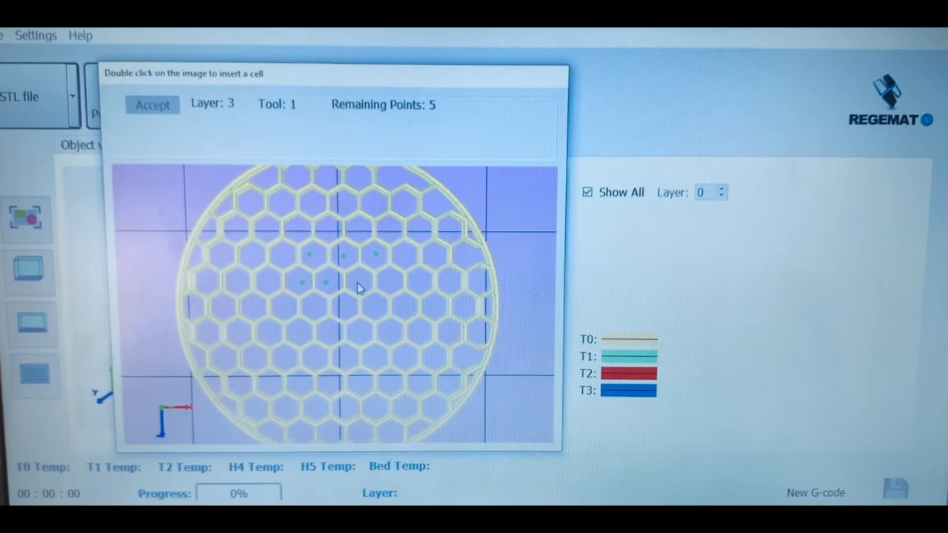
{"action": "double_click", "coordinate": [359, 287]}
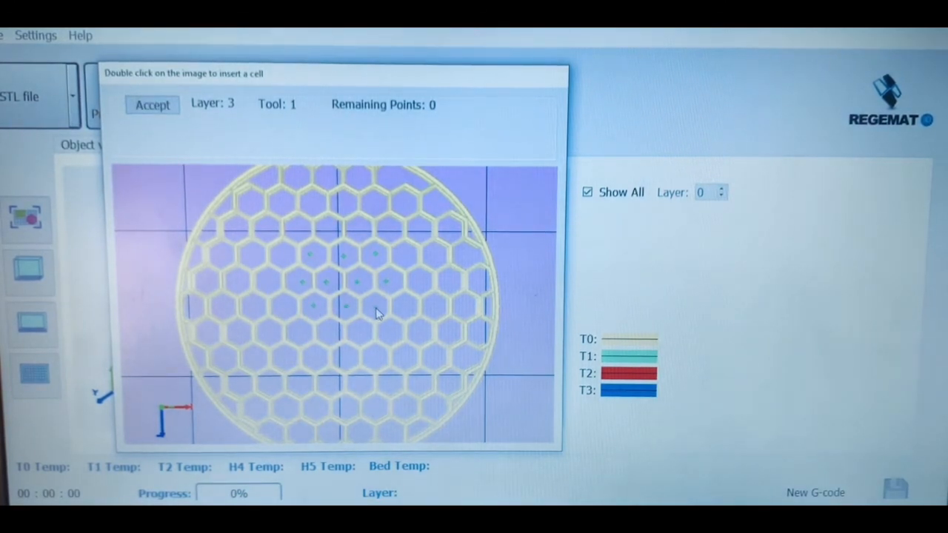
{"action": "left_click", "coordinate": [152, 104]}
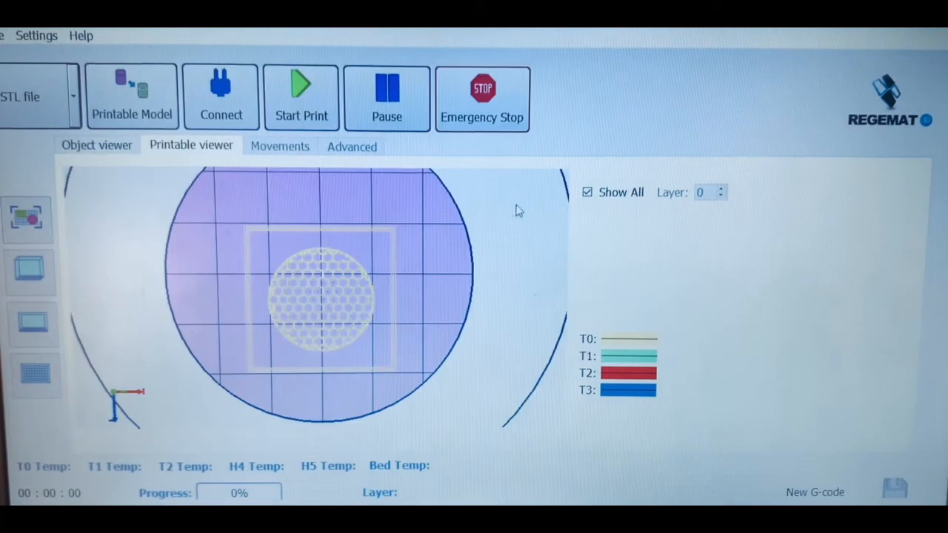
{"action": "left_click", "coordinate": [587, 192]}
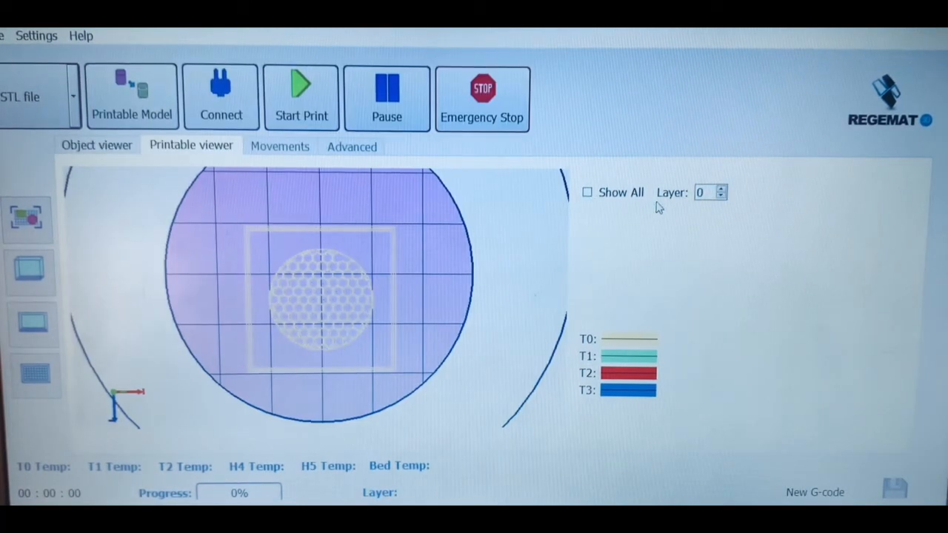